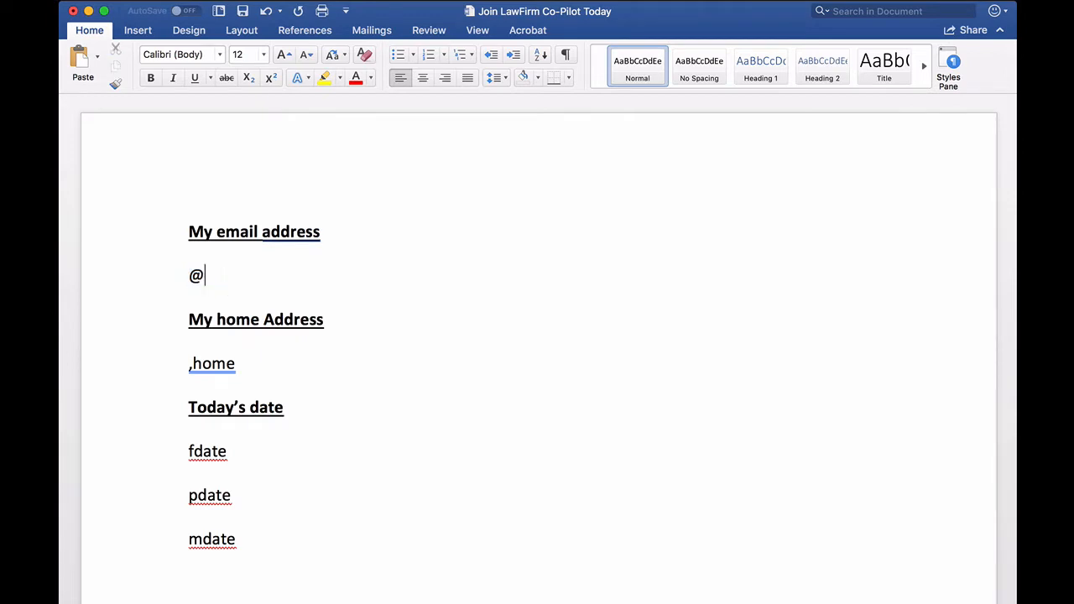
text(e)
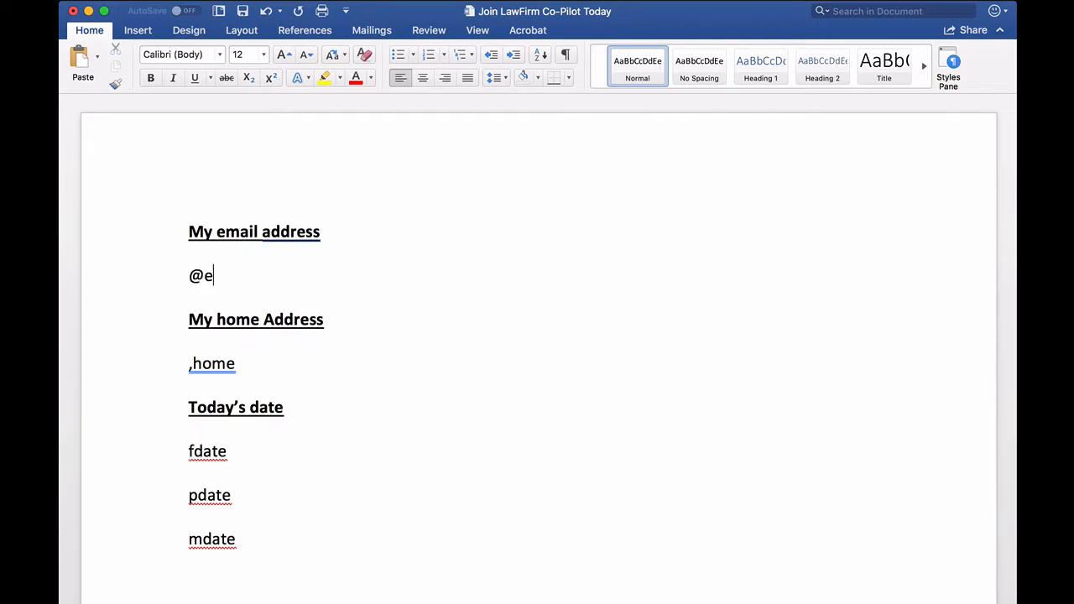
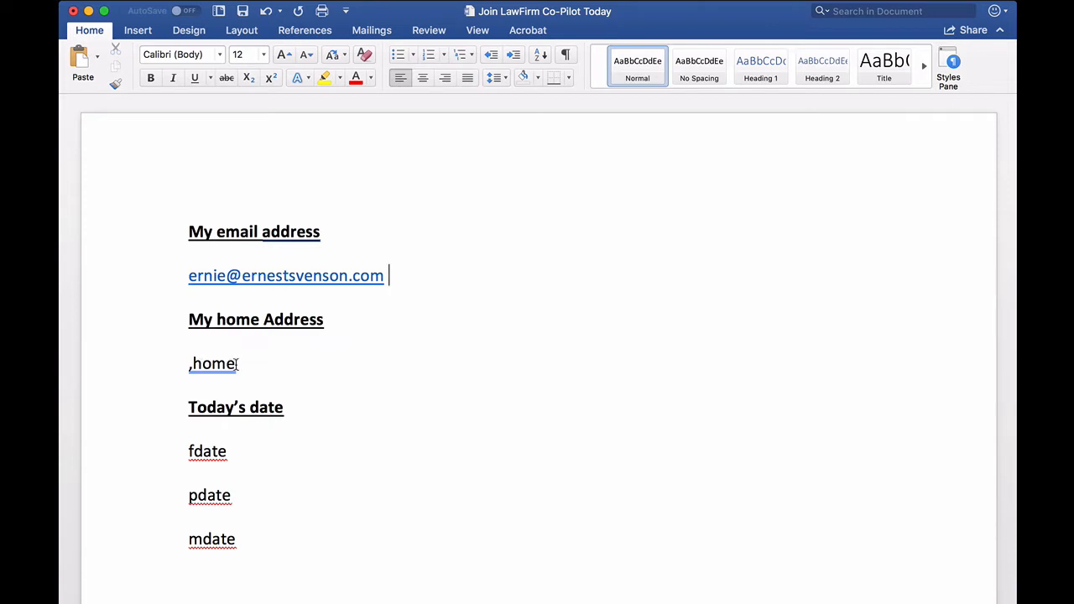
double_click(213, 363)
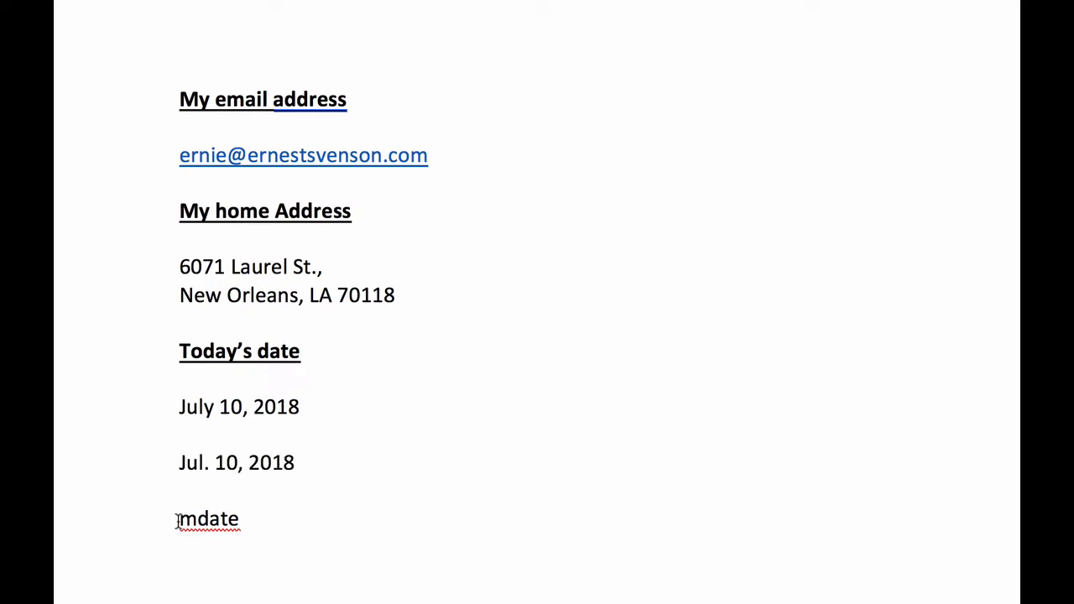
Step: Replace the mdate abbreviation with the date 07/10/2018
double_click(208, 518)
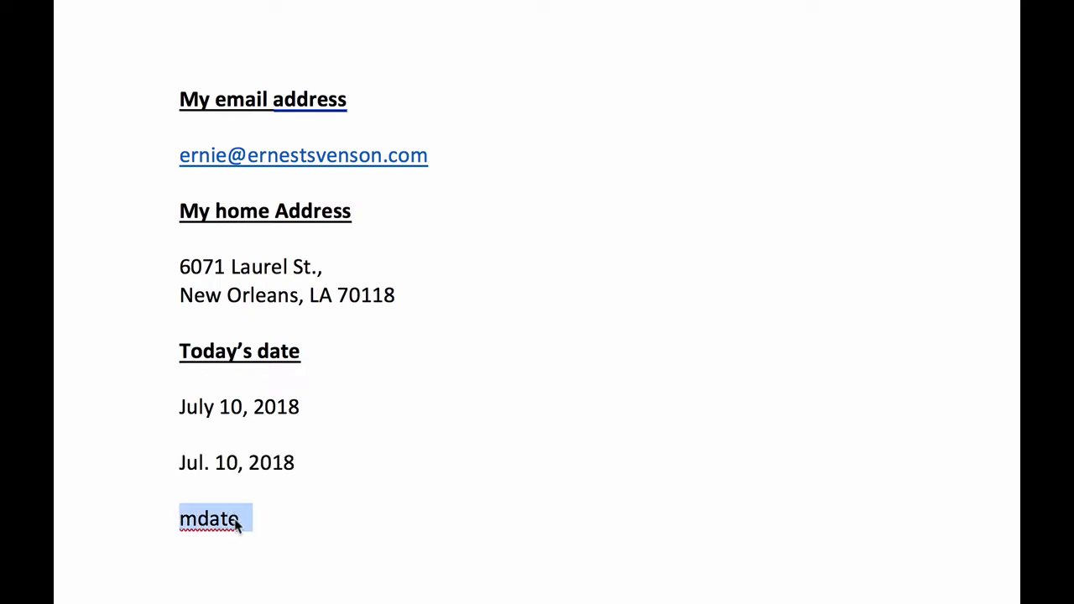
text(07/10/2018)
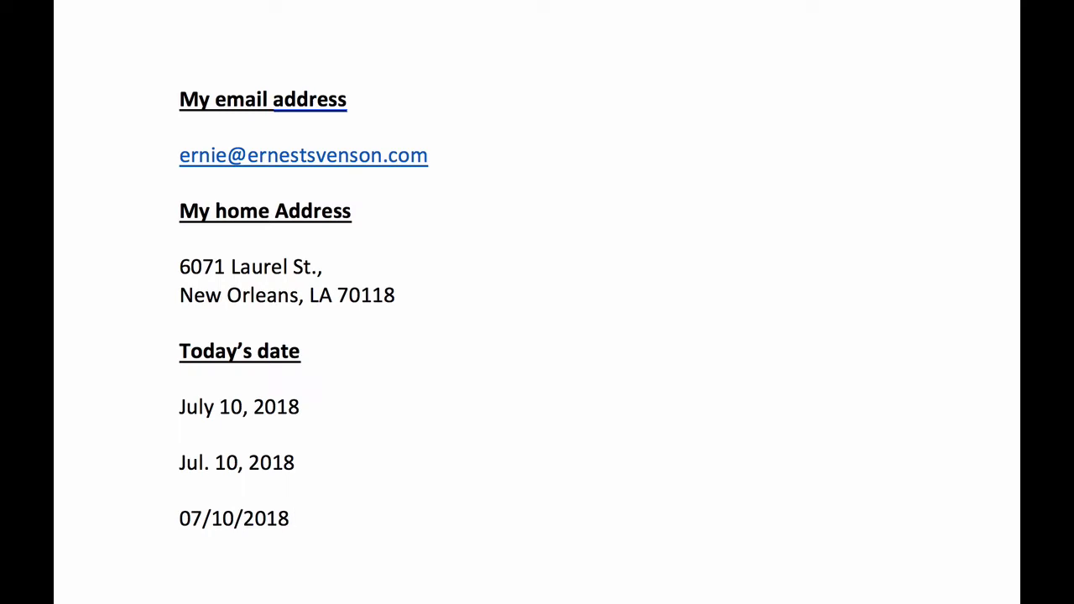
click(294, 517)
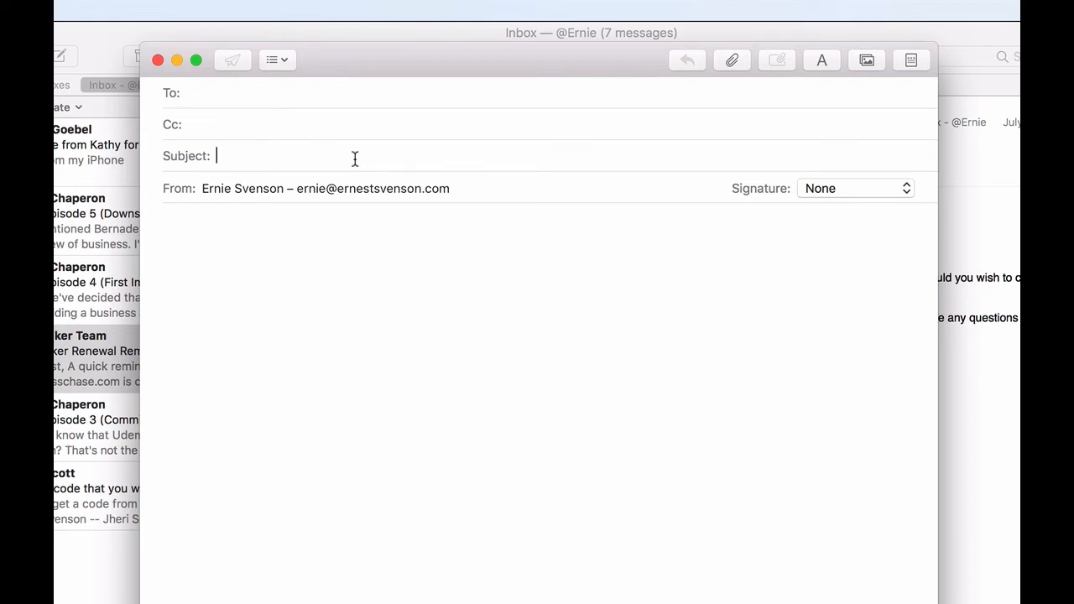
Step: Expand the ,craig referral snippet addressed to Tom, with 'Firm Name' and 'go paper' filled in
text(,)
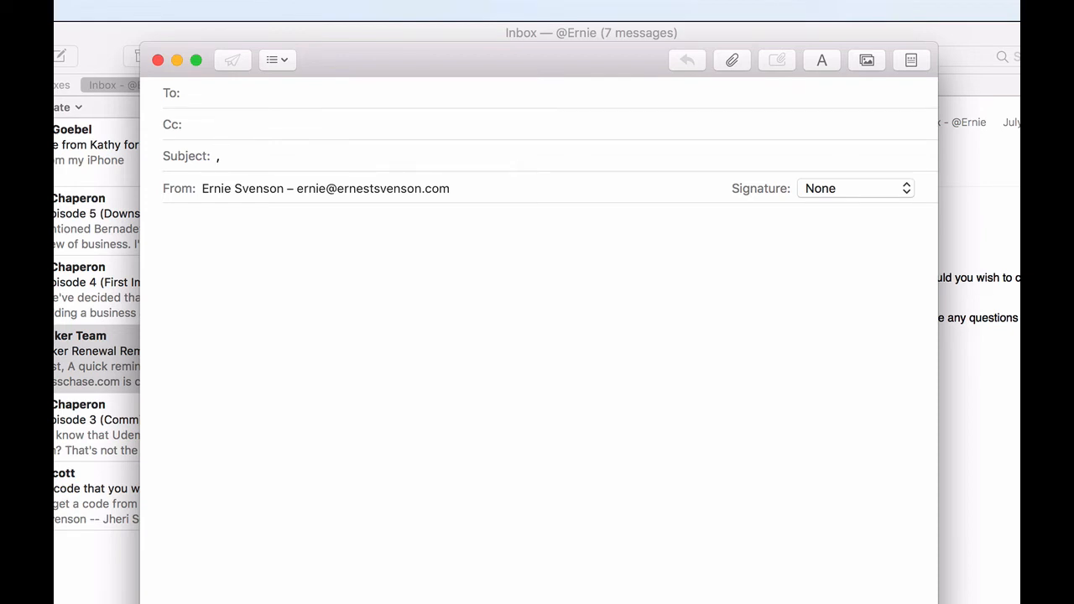
text(craig)
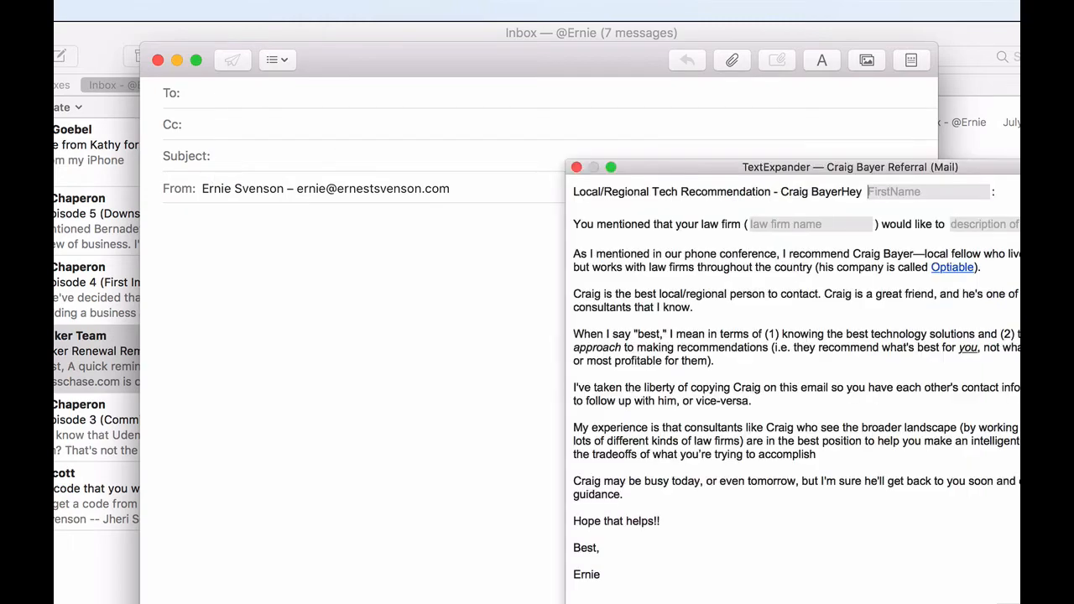
text(Tom)
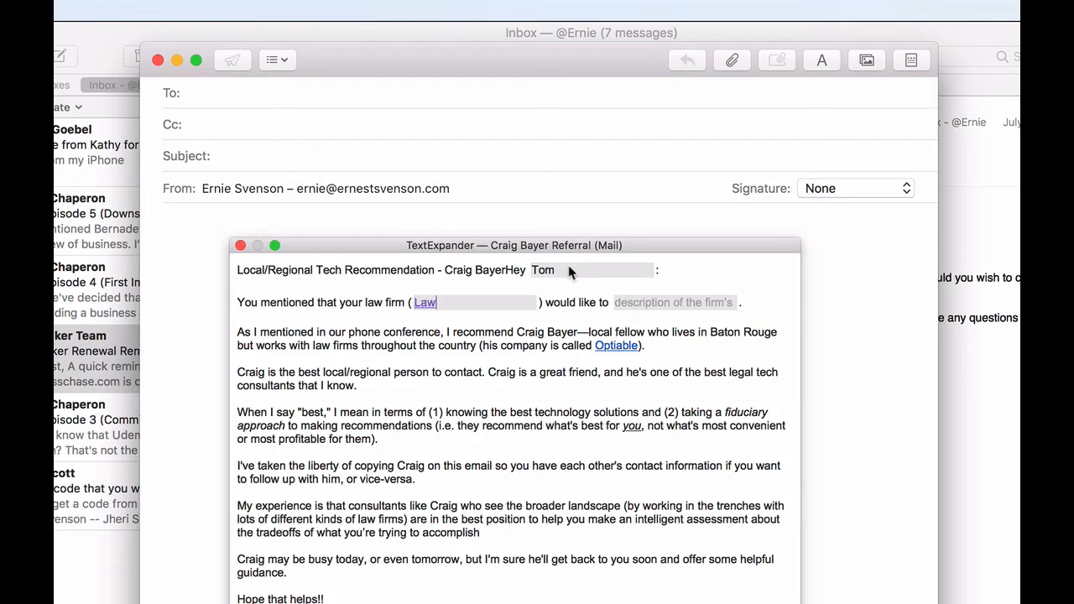
text(Firm Name)
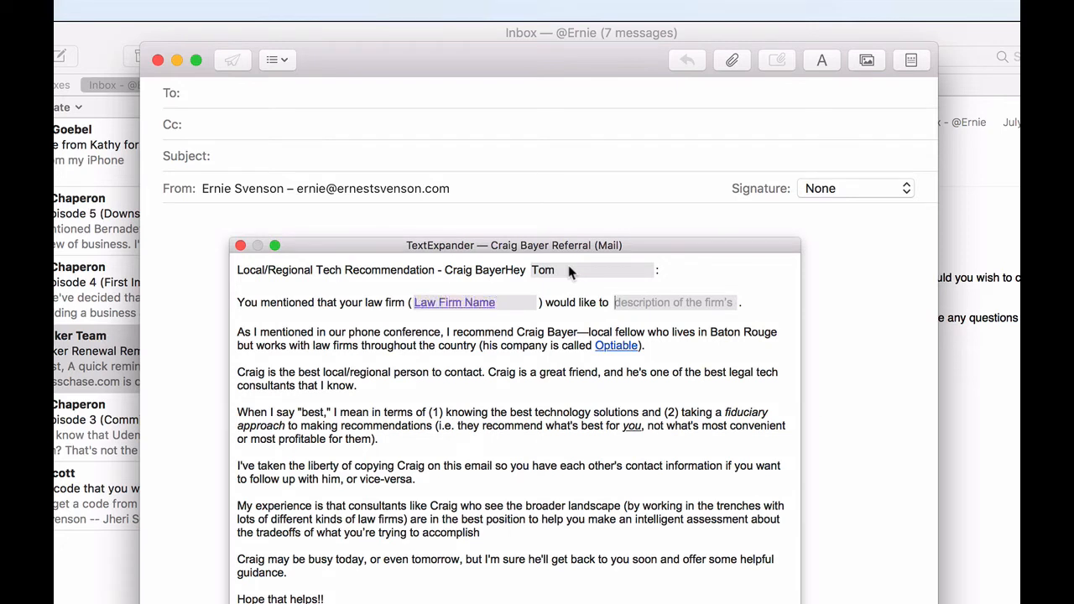
text(go paperless)
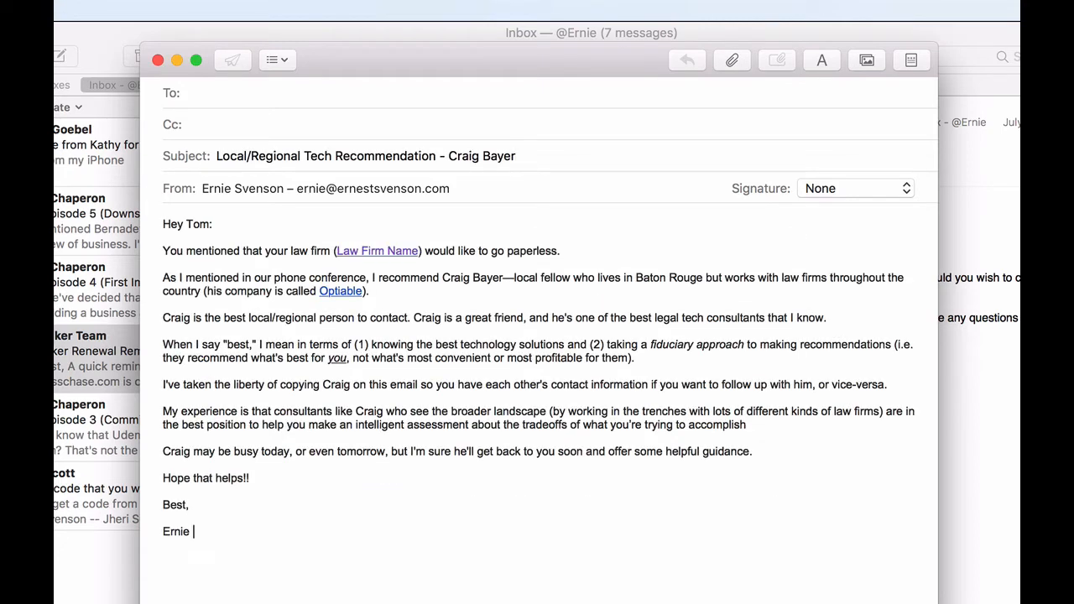
mouse_move(376, 255)
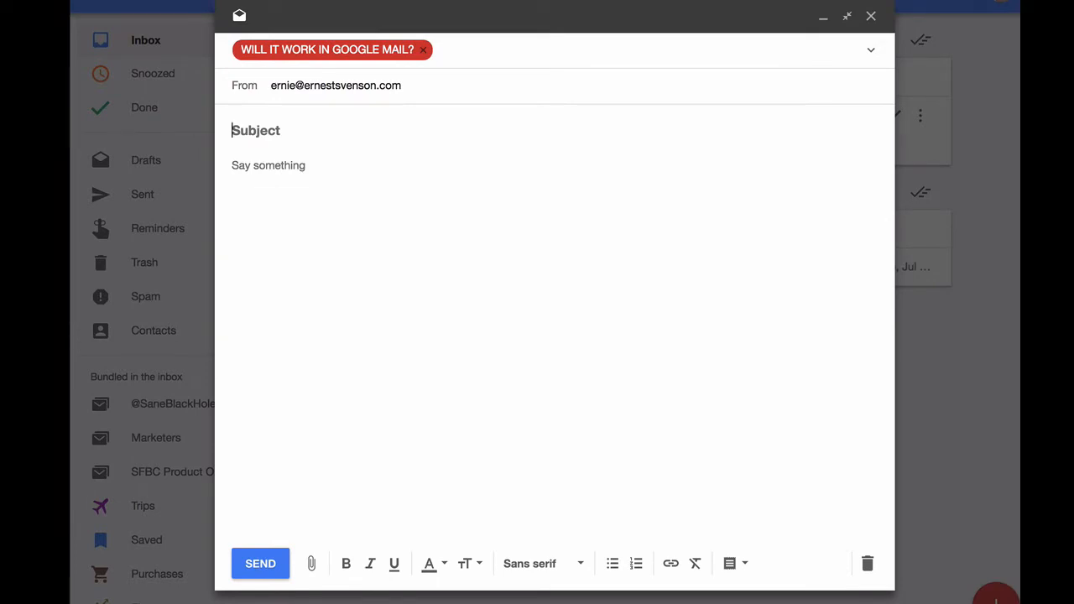
Step: Type the ,craig referral abbreviation into the Gmail draft's subject
text(,c)
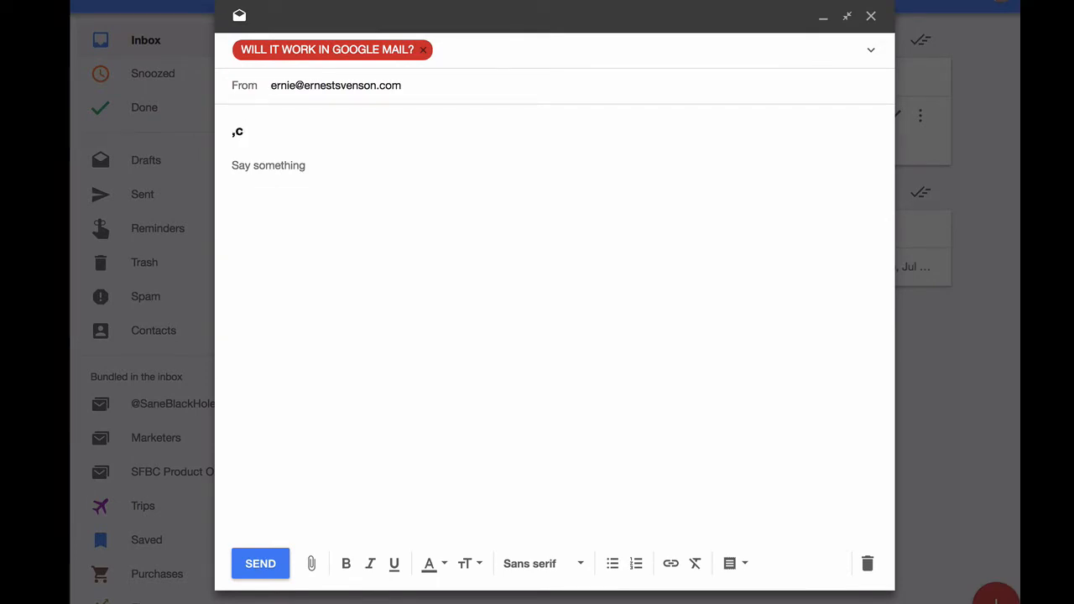
text(raig)
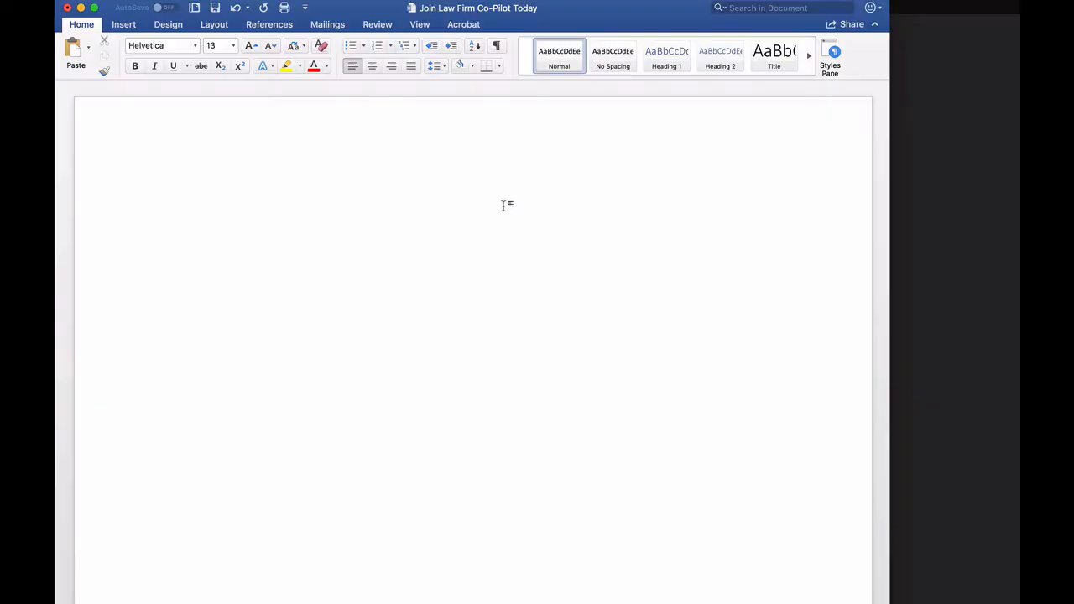
mouse_move(312, 199)
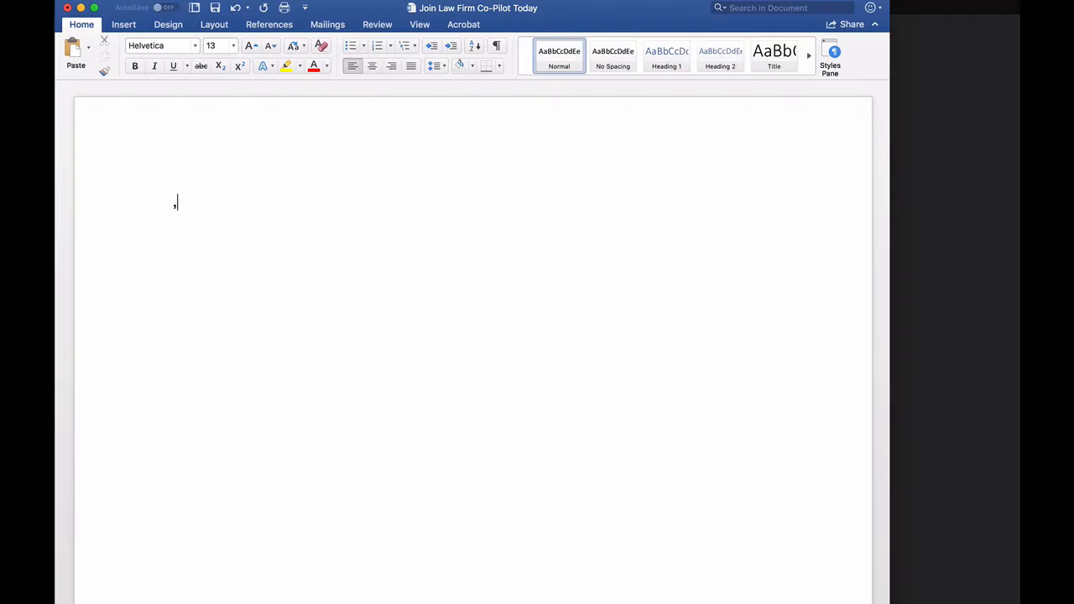
Step: Expand the ,memo snippet with subject 'Golf' and submit the form
text(memo)
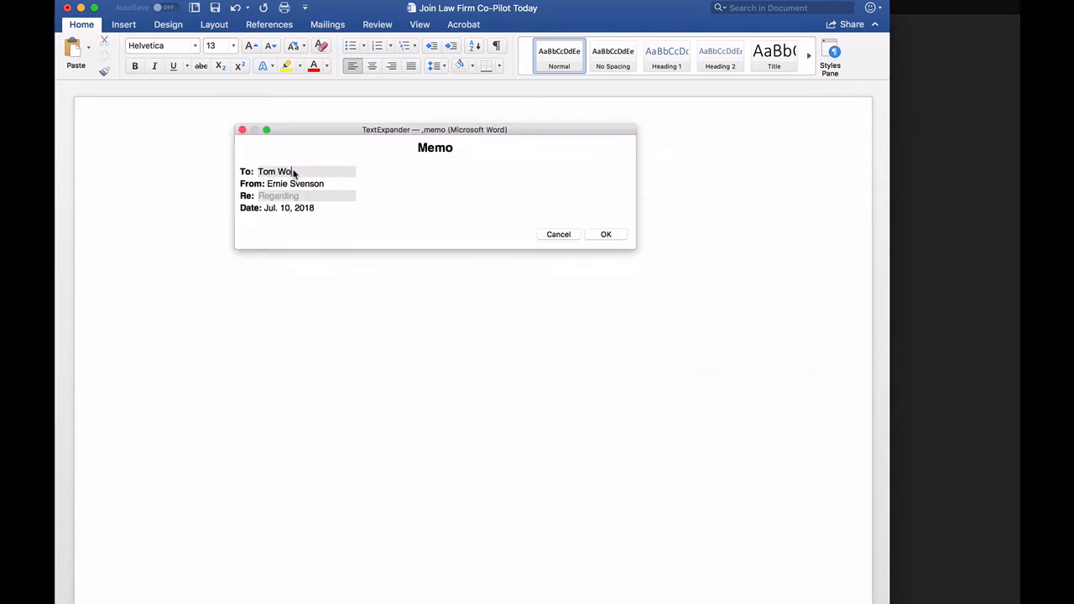
text(Golf)
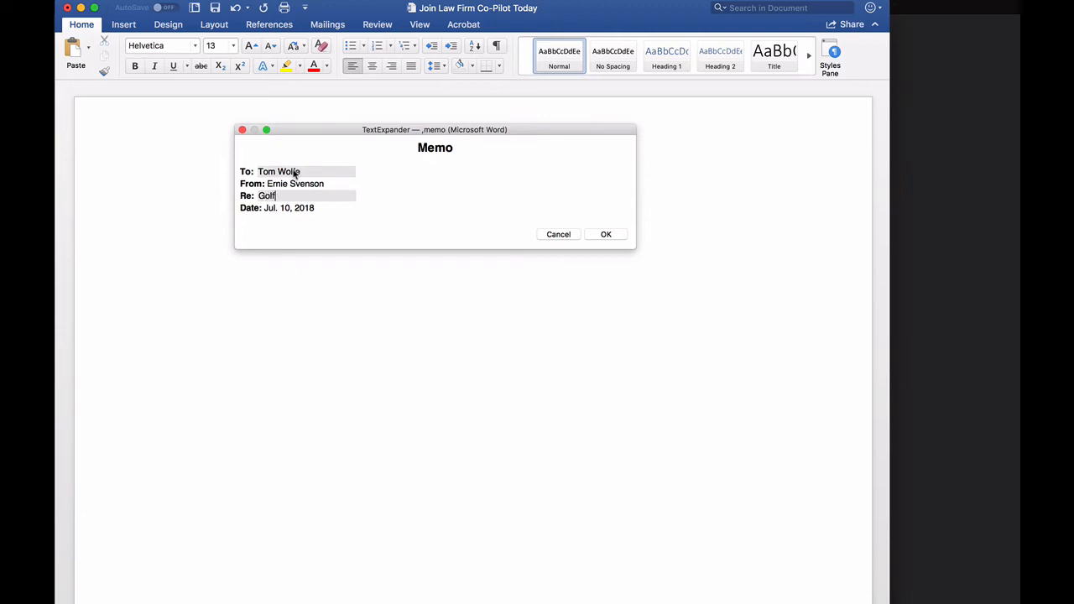
click(606, 234)
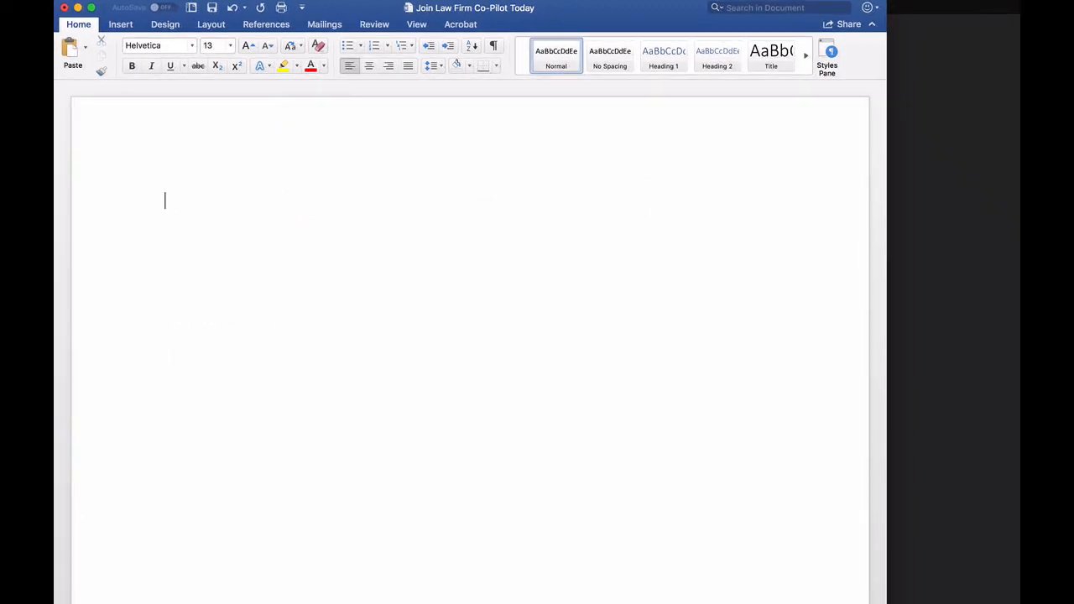
Step: Insert the ,letter snippet addressed to Tom Brady, then select the greeting name Tom
text(,let)
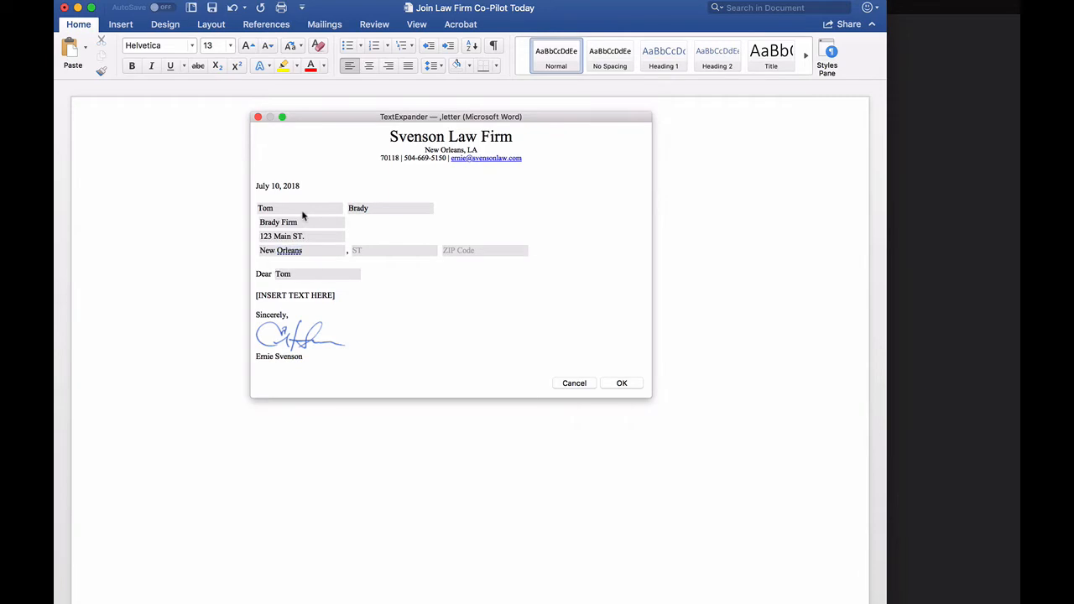
click(621, 383)
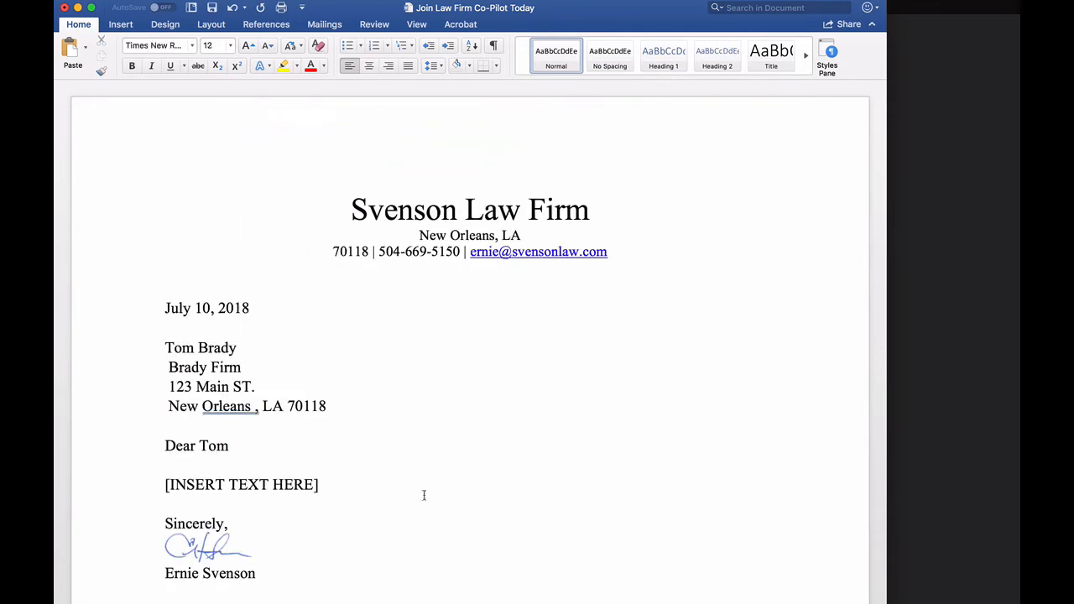
double_click(179, 348)
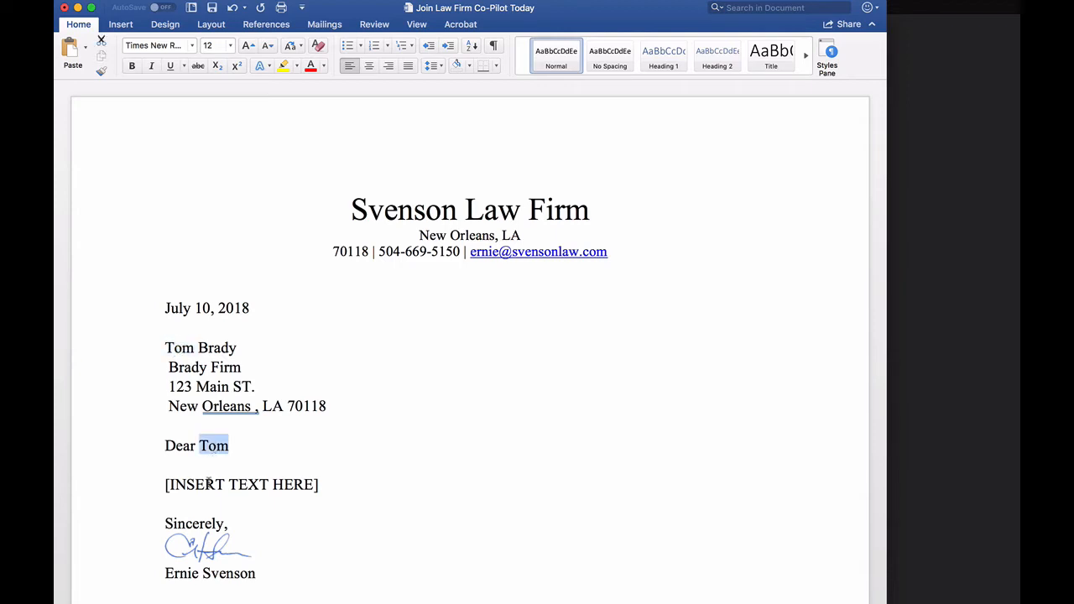
click(208, 547)
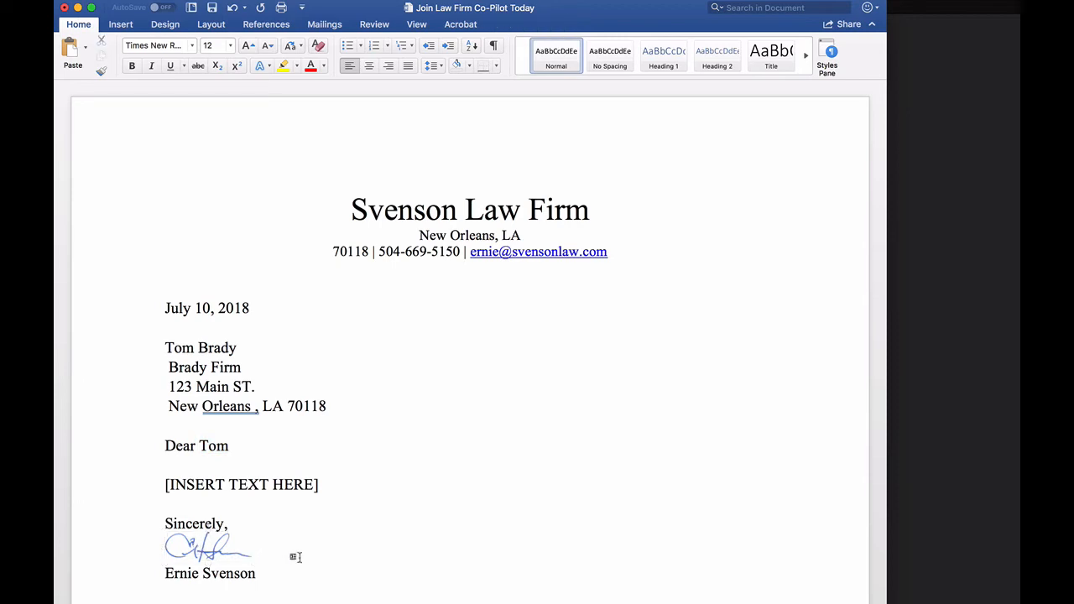
click(252, 550)
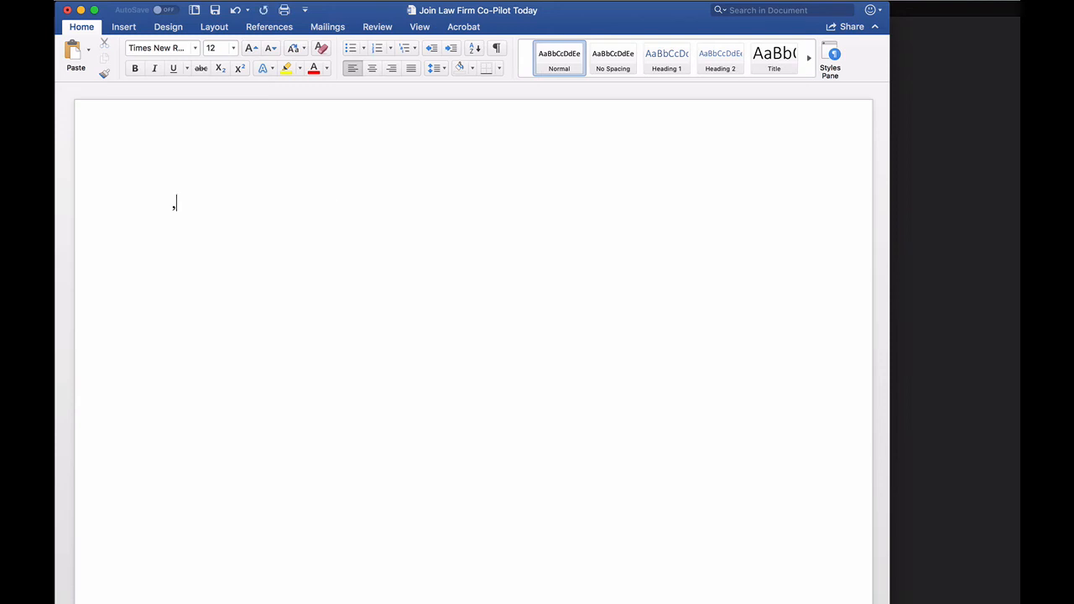
Step: Expand the client engagement snippet with a $500 hourly rate and $2,500 deposit
text(client)
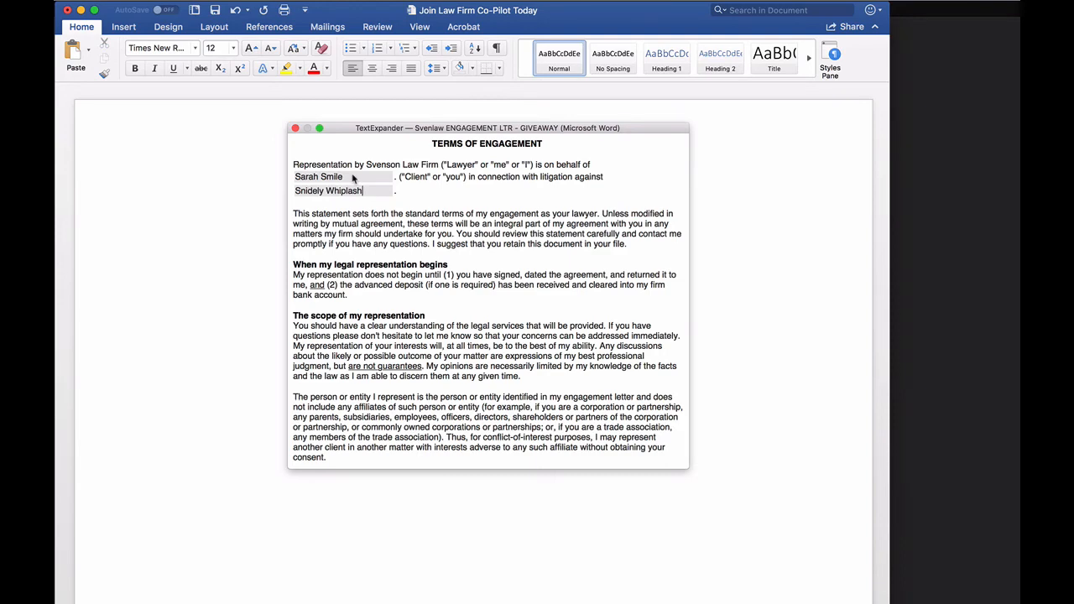
scroll(down, 3)
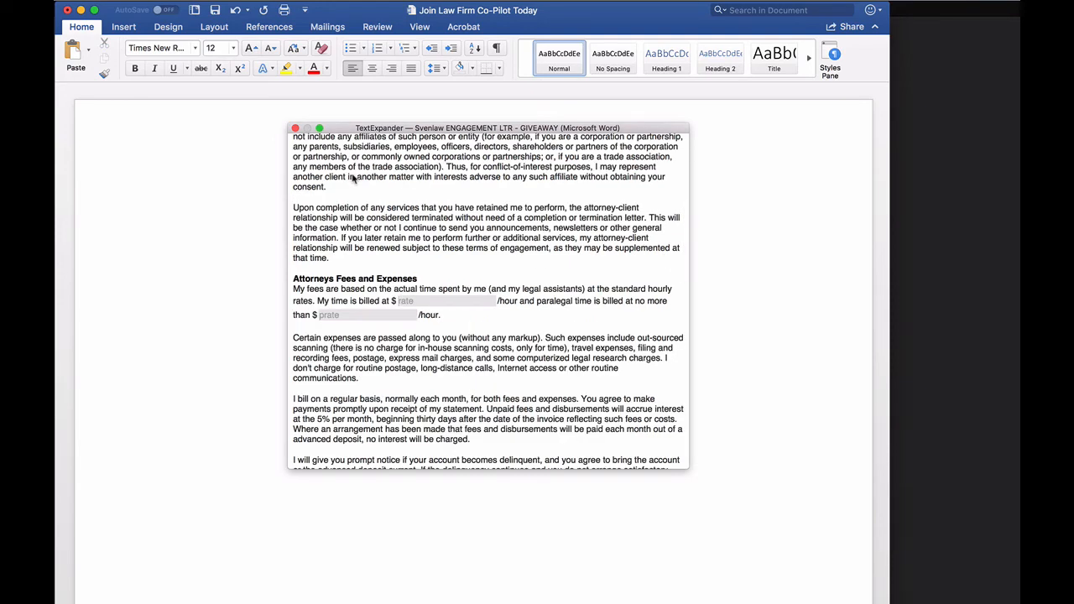
text(500)
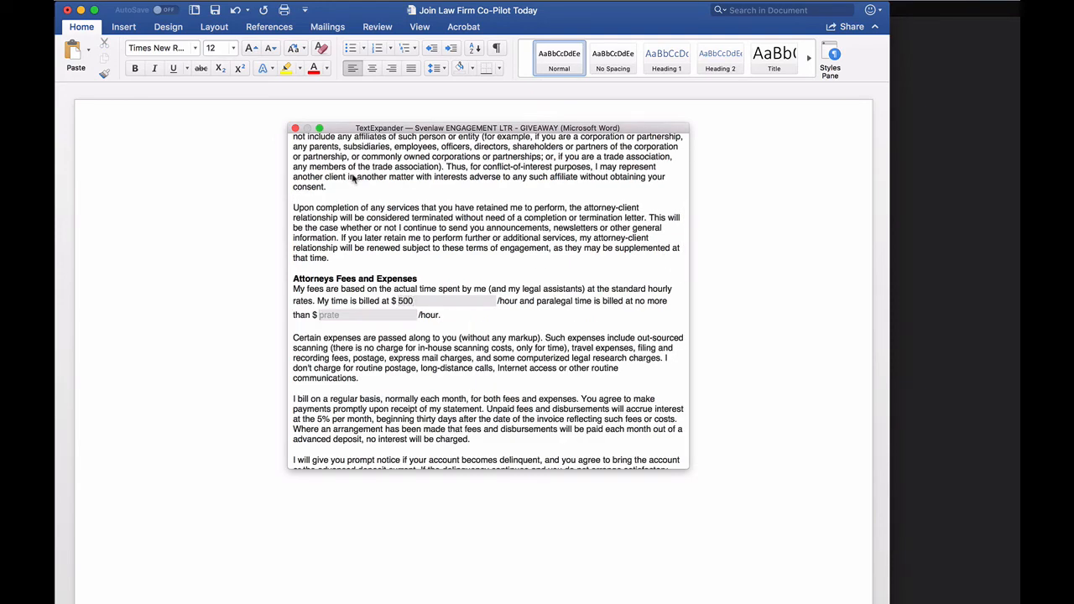
scroll(down, 3)
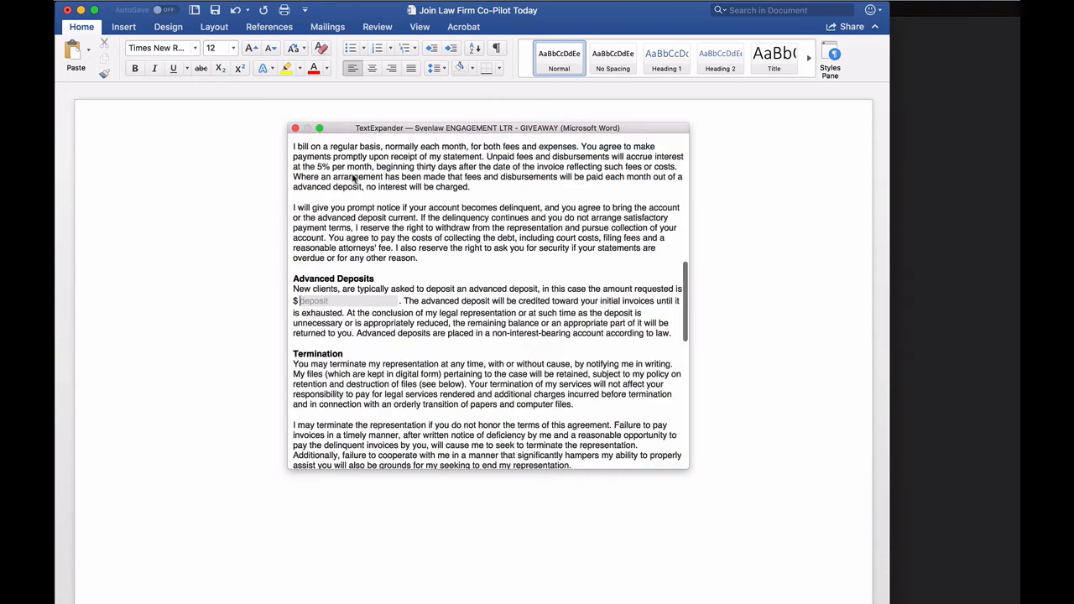
text(2,500)
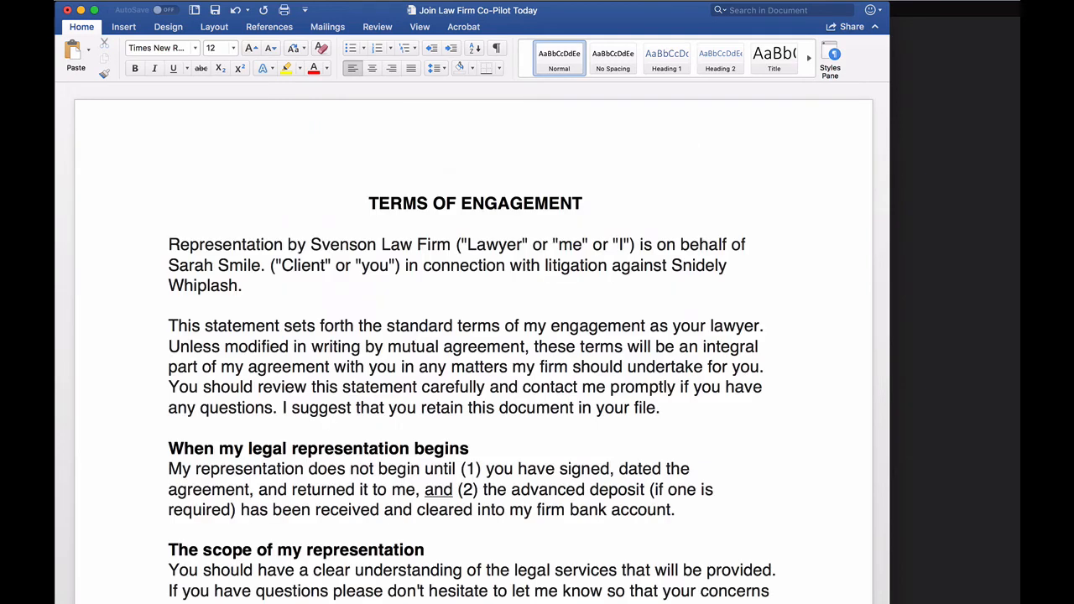
click(72, 7)
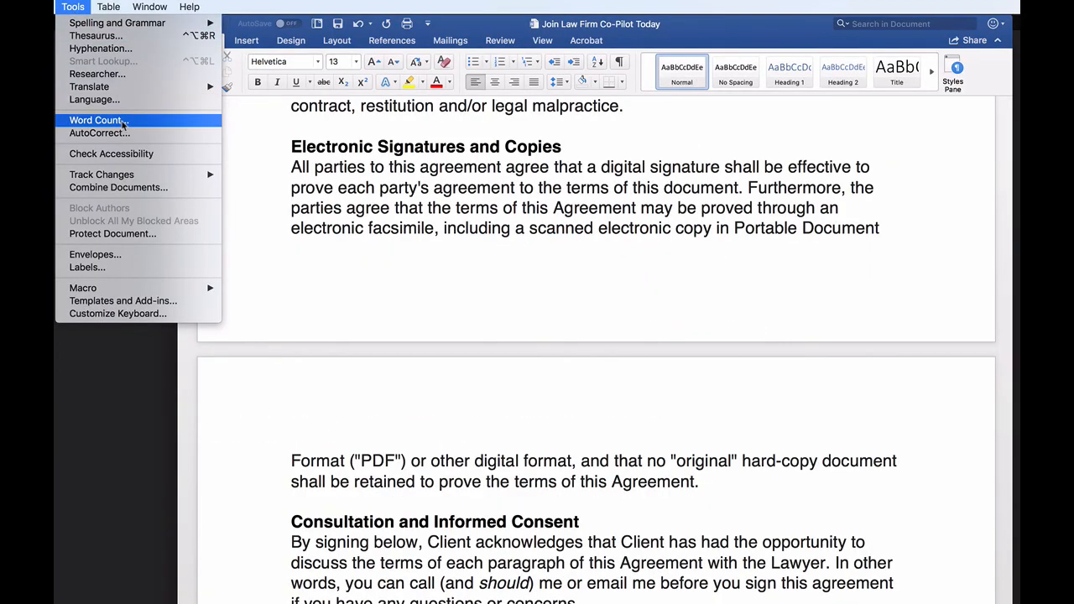
click(95, 120)
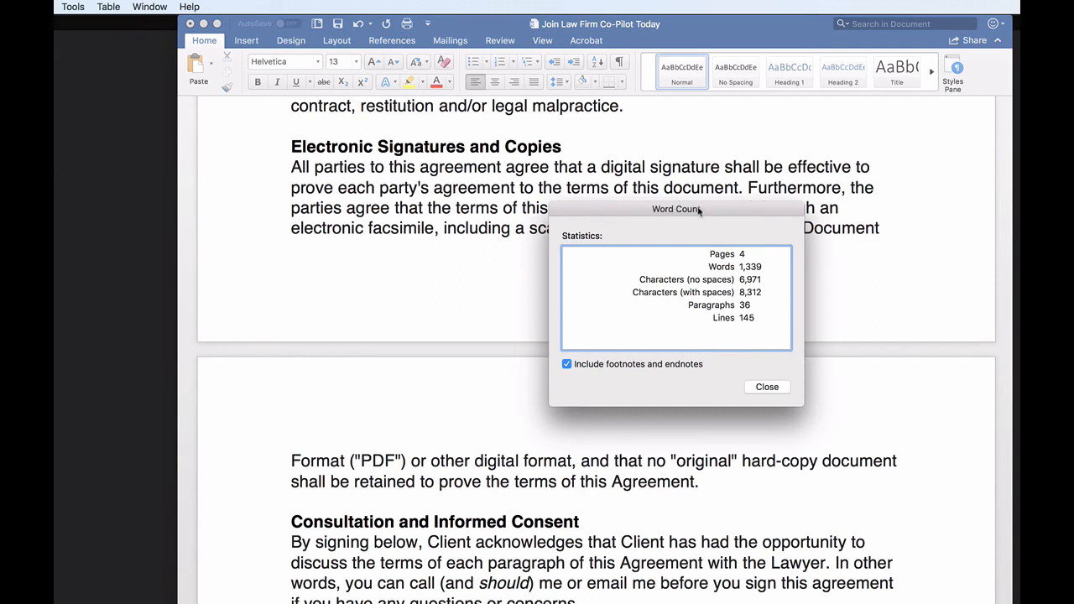
drag(677, 209, 599, 119)
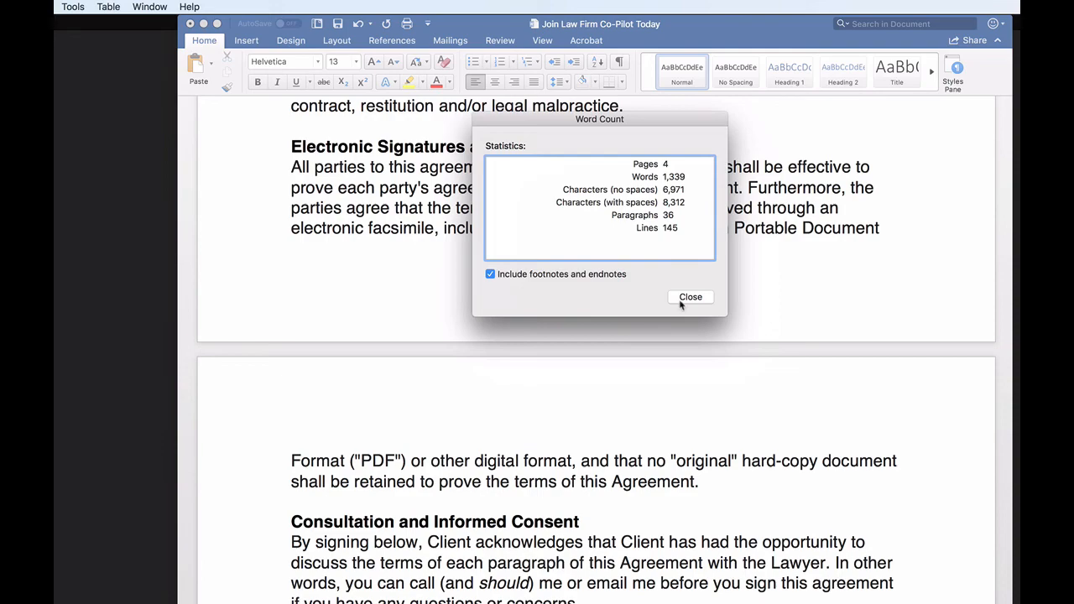
click(690, 297)
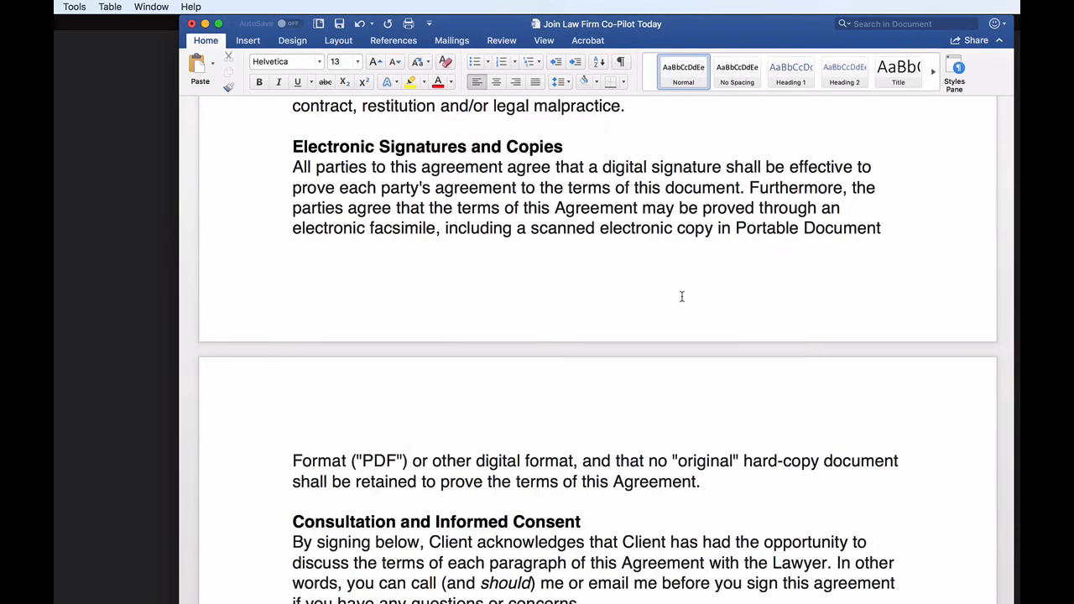
scroll(down, 3)
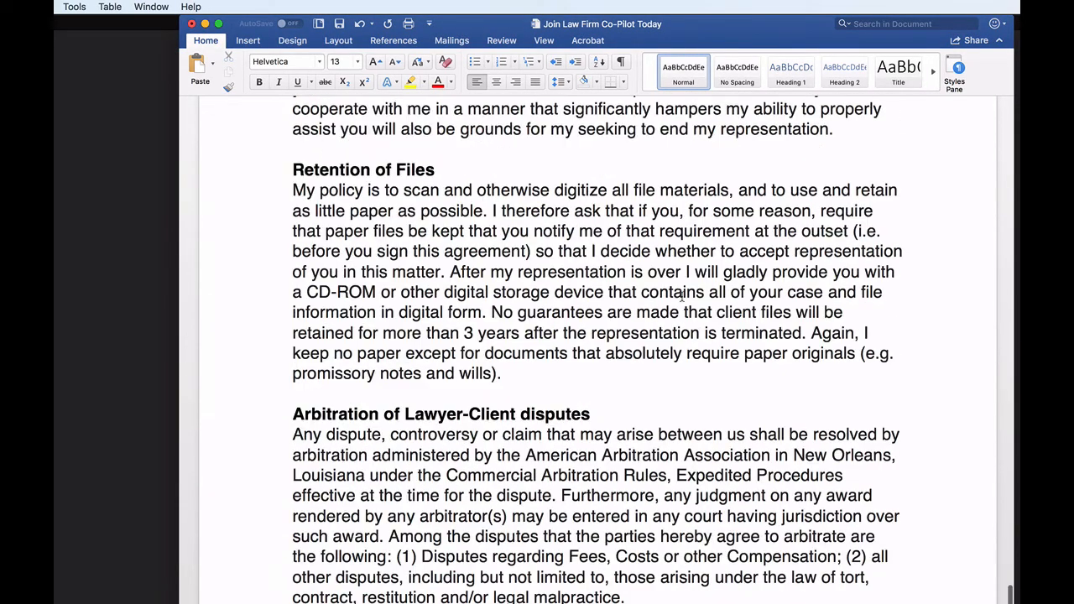